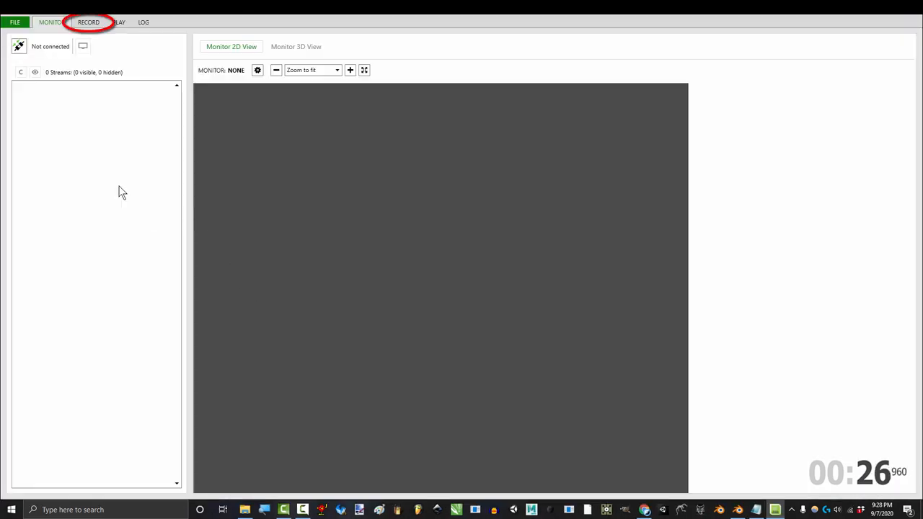
# Step: Switch to the RECORD workspace and connect to the Kinect sensor
pyautogui.click(254, 47)
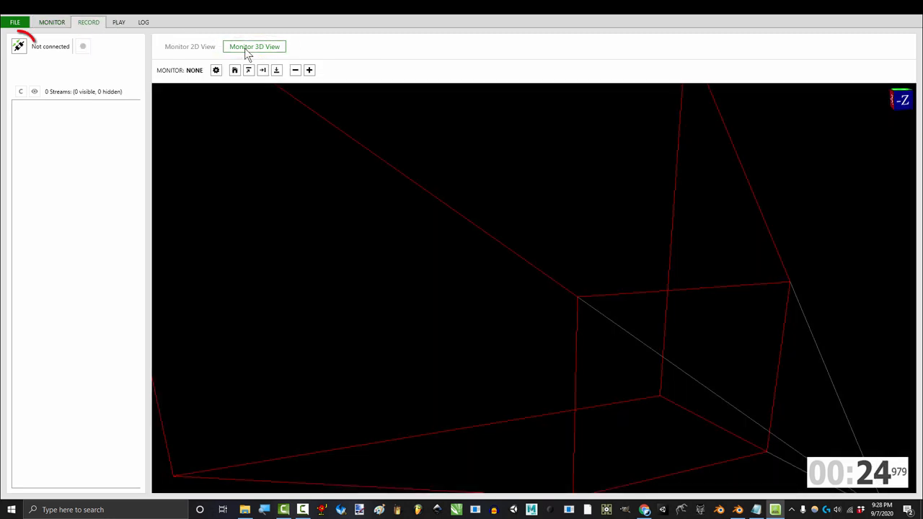
pyautogui.click(18, 46)
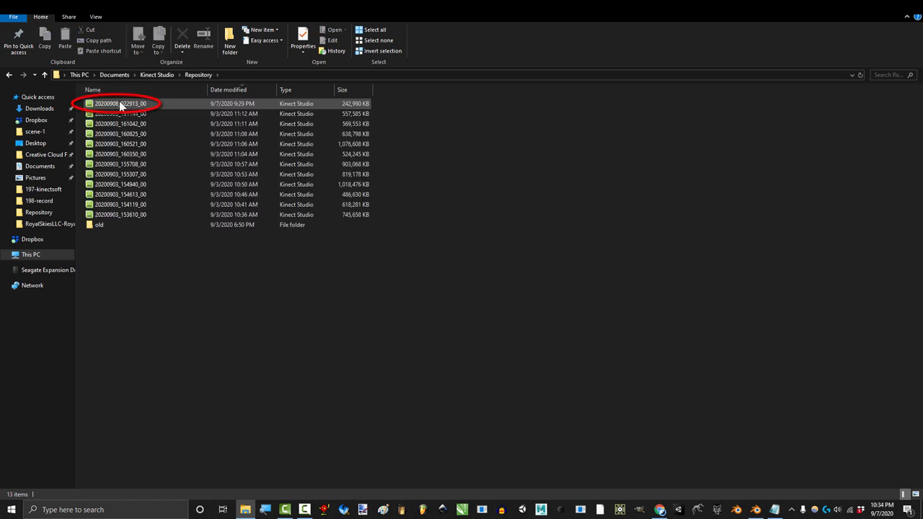
# Step: Select the newest 20200908 recording from 9/7/2020 9:29 PM in Repository
pyautogui.click(120, 103)
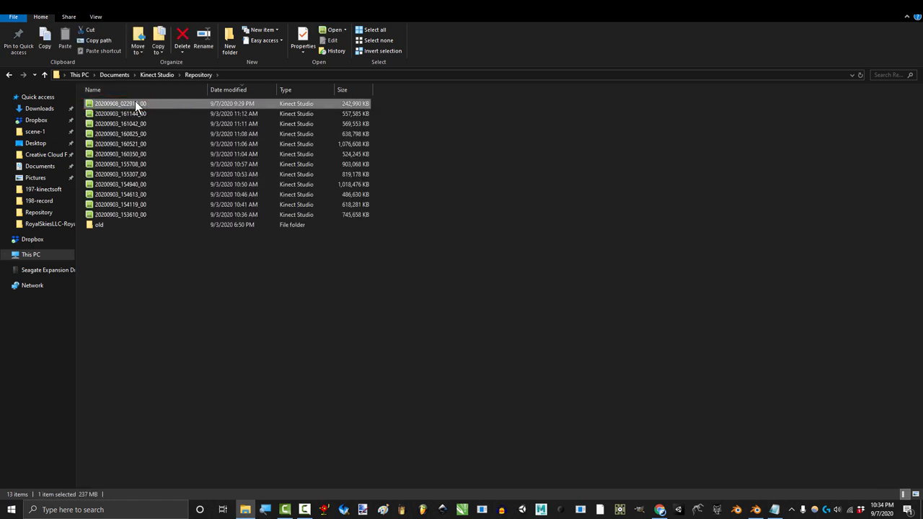